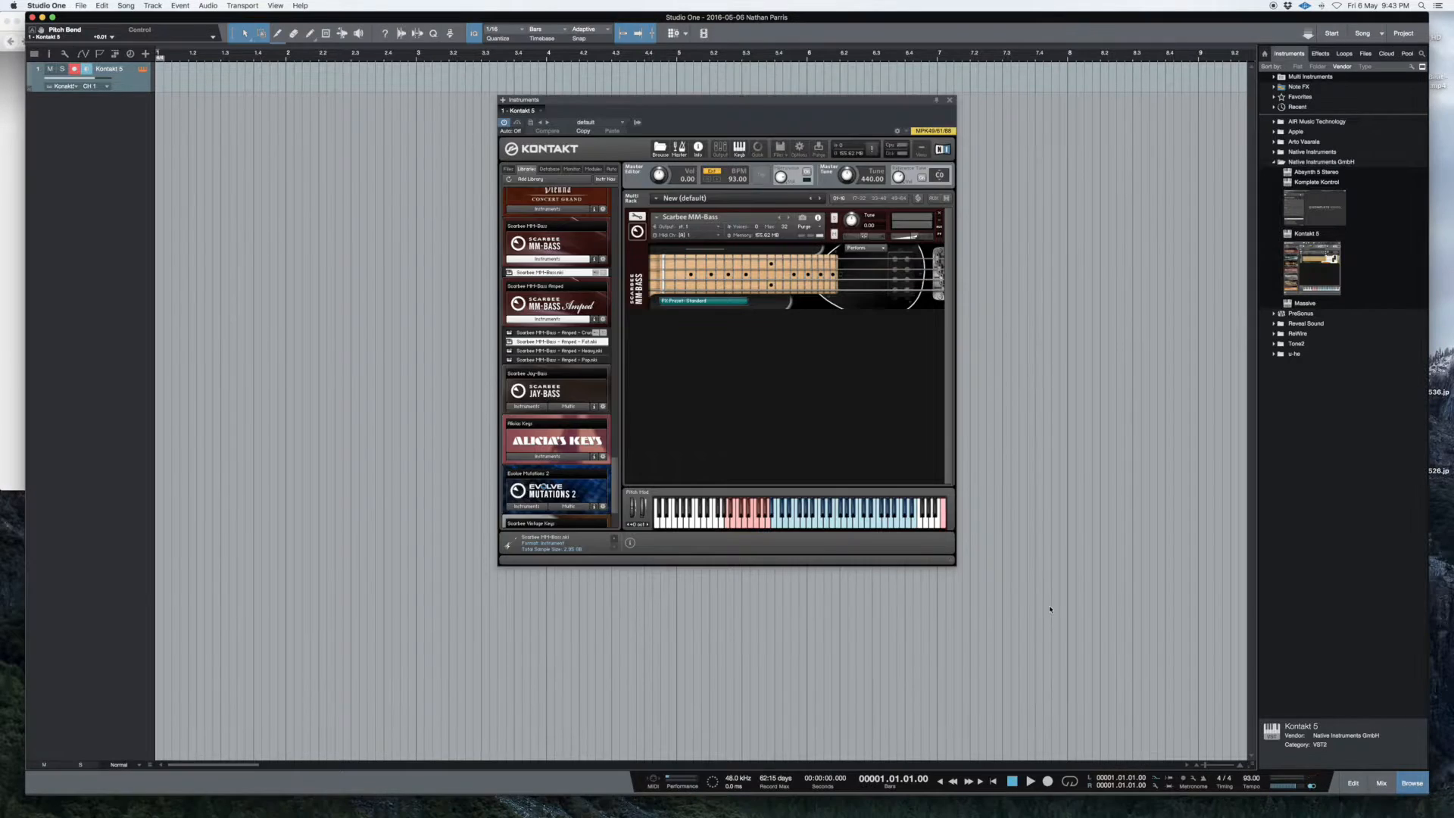
mouse_move(1157, 526)
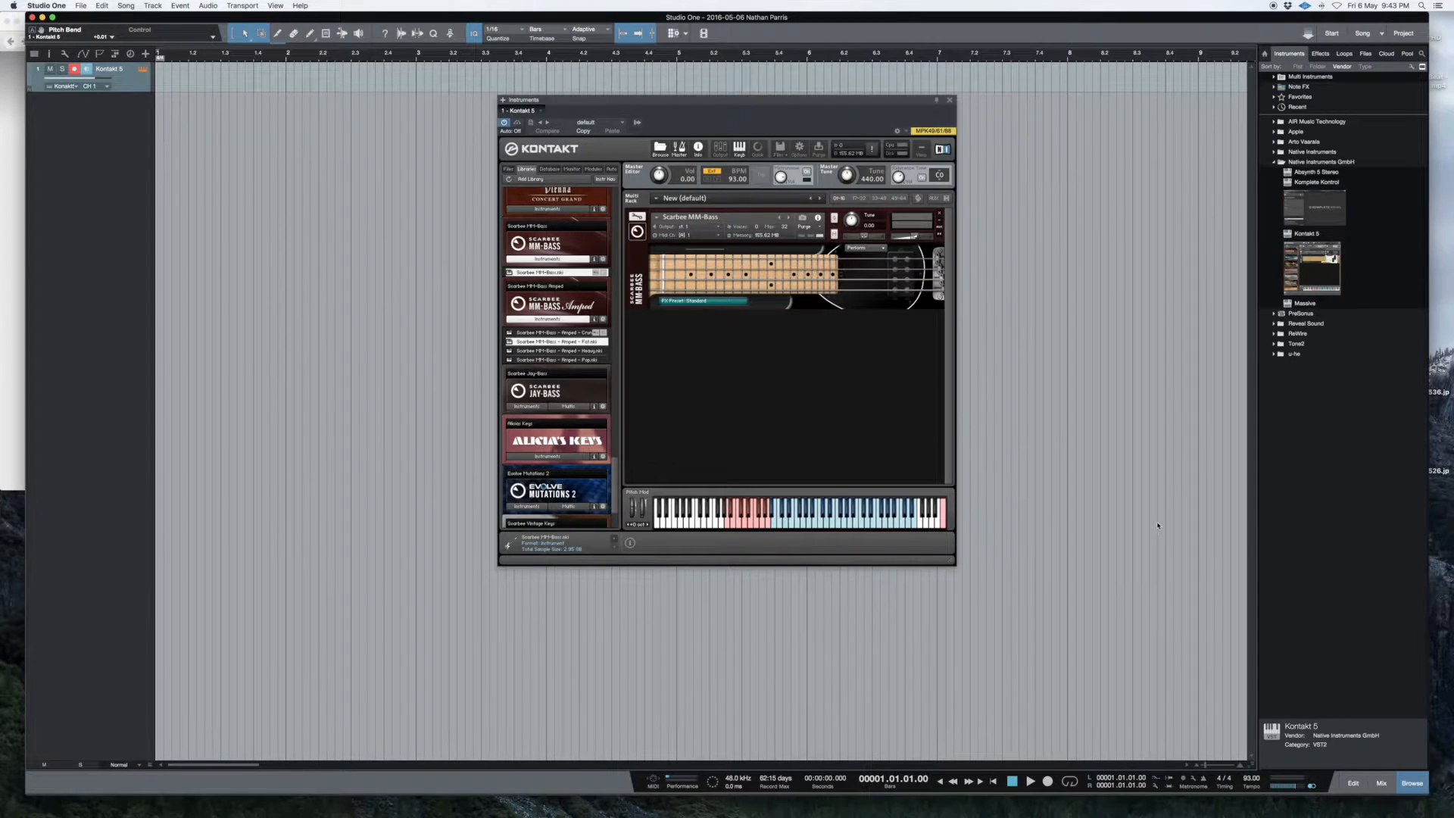
mouse_move(1140, 521)
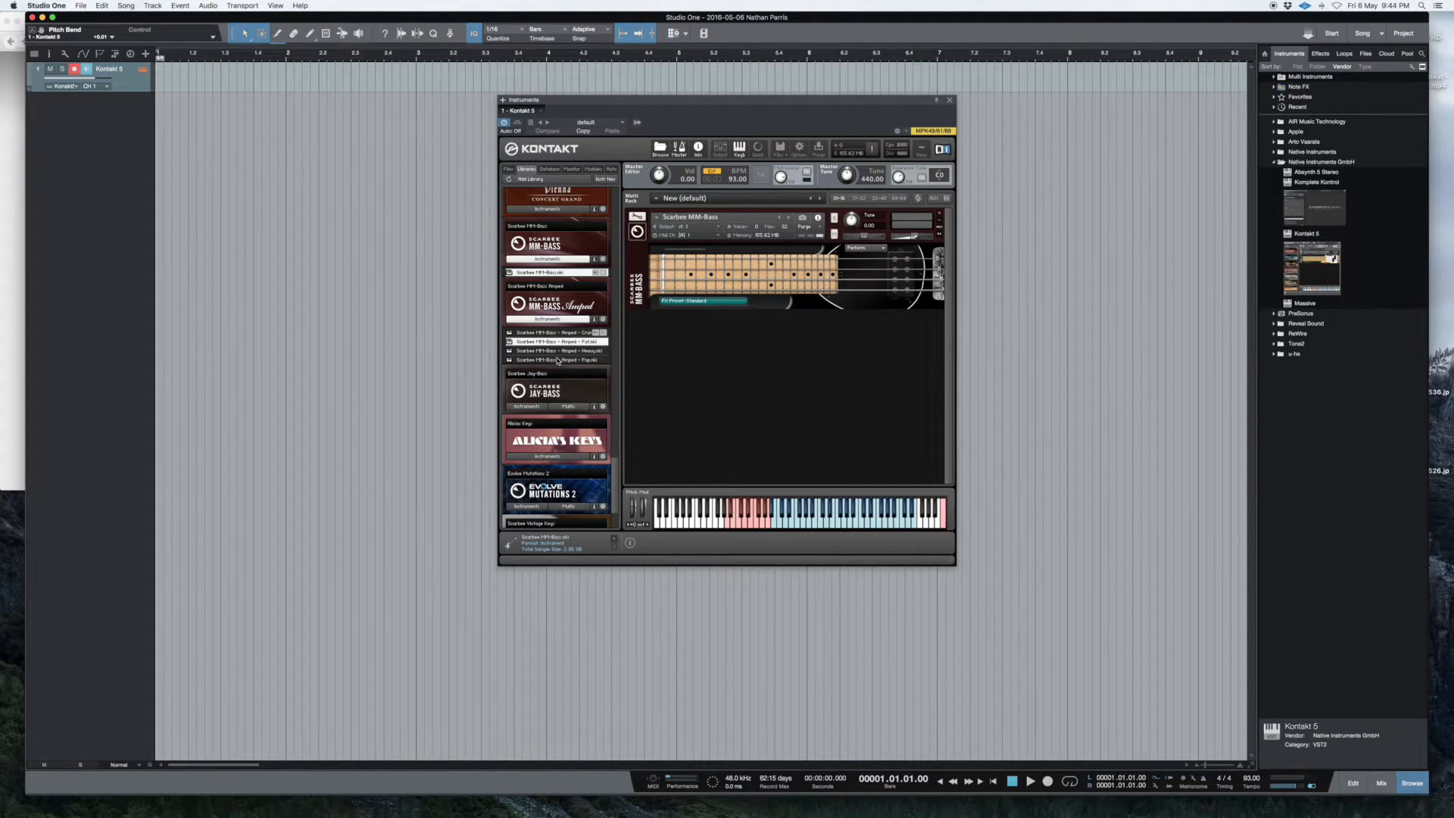
Edit the MPK49/61/88 in External Devices, clearing its aftertouch, program change, pitch bend and controller filters.
left_click(46, 5)
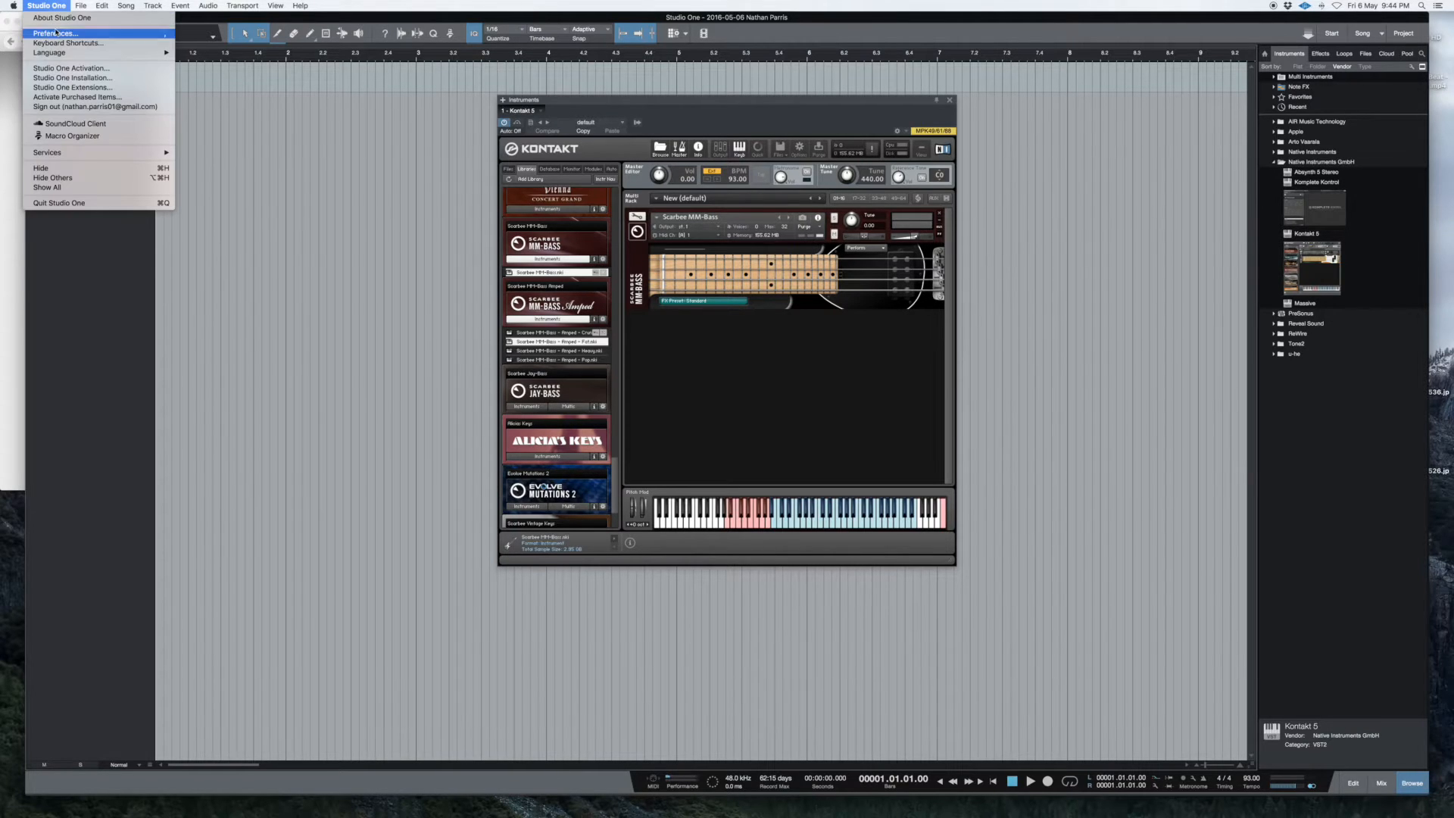
left_click(54, 32)
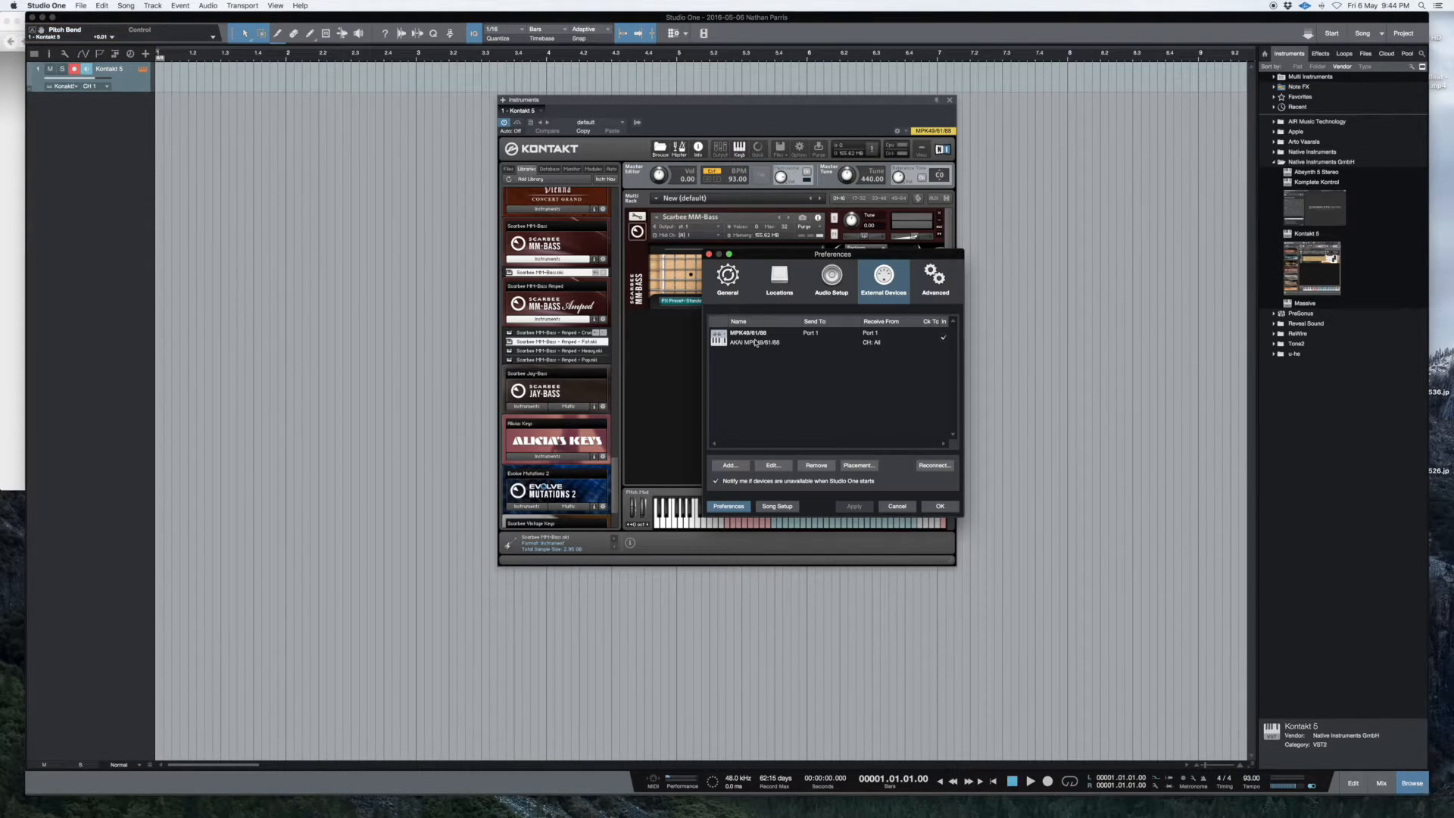
left_click(771, 465)
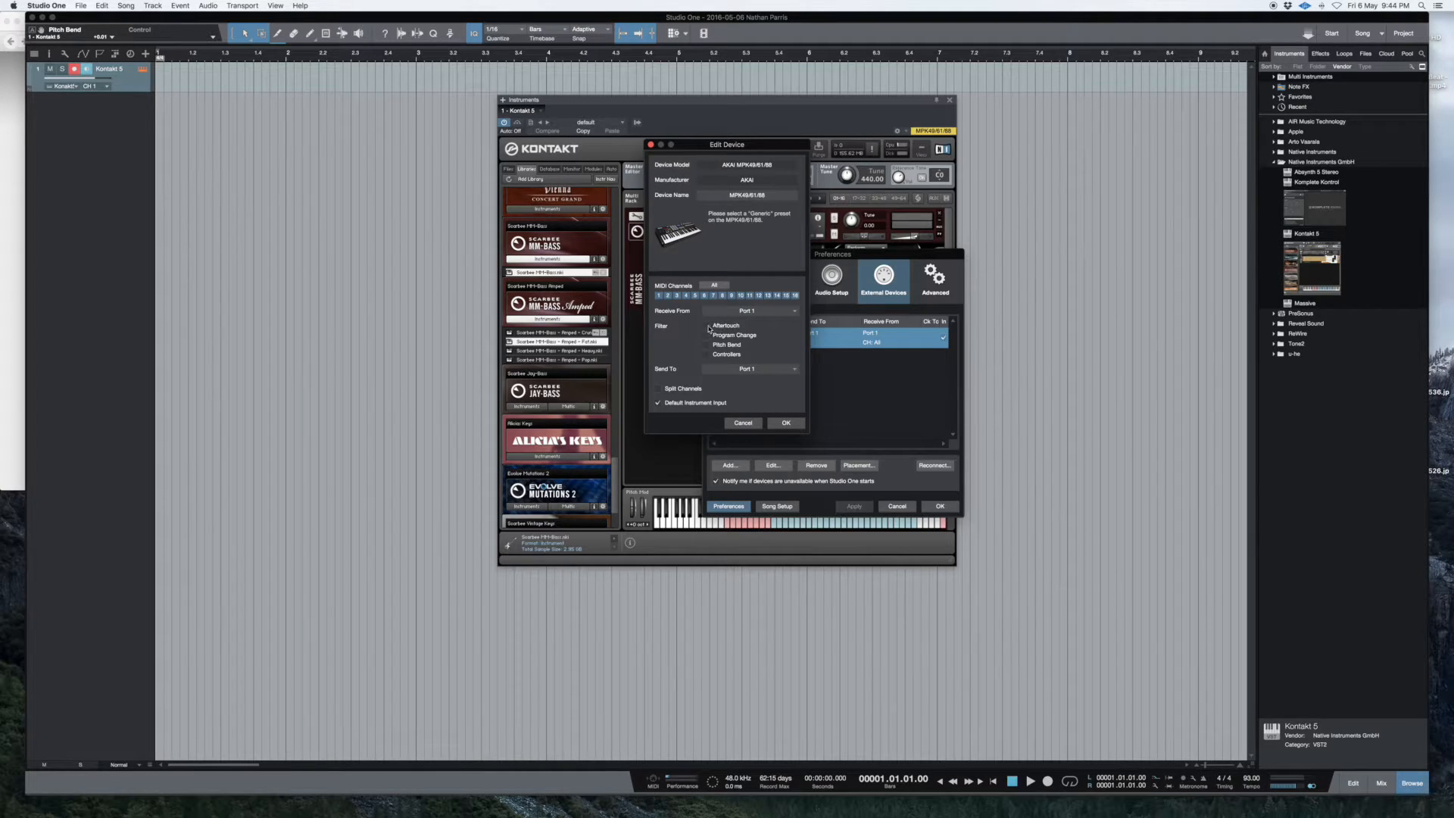
left_click(707, 355)
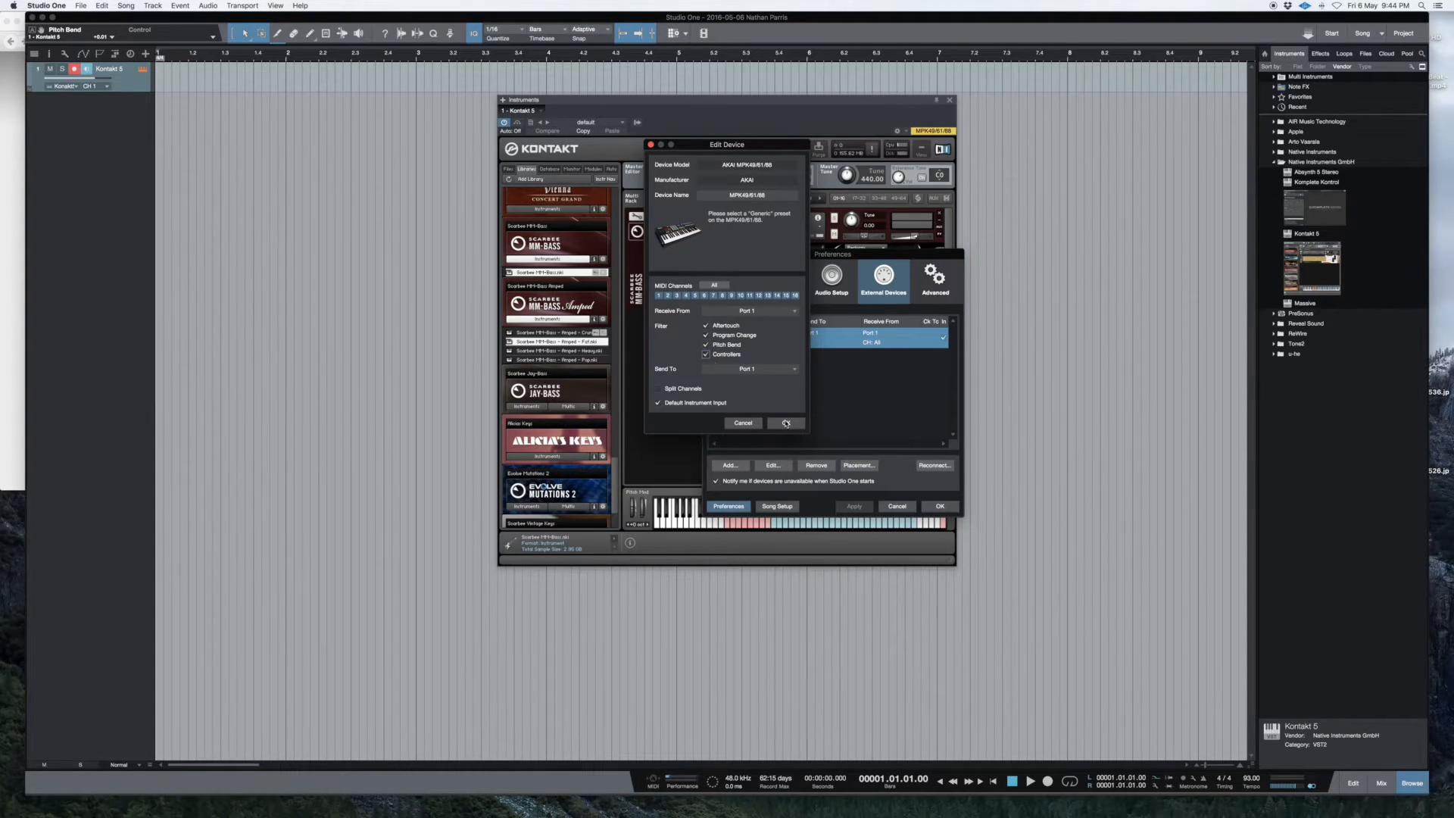
left_click(786, 422)
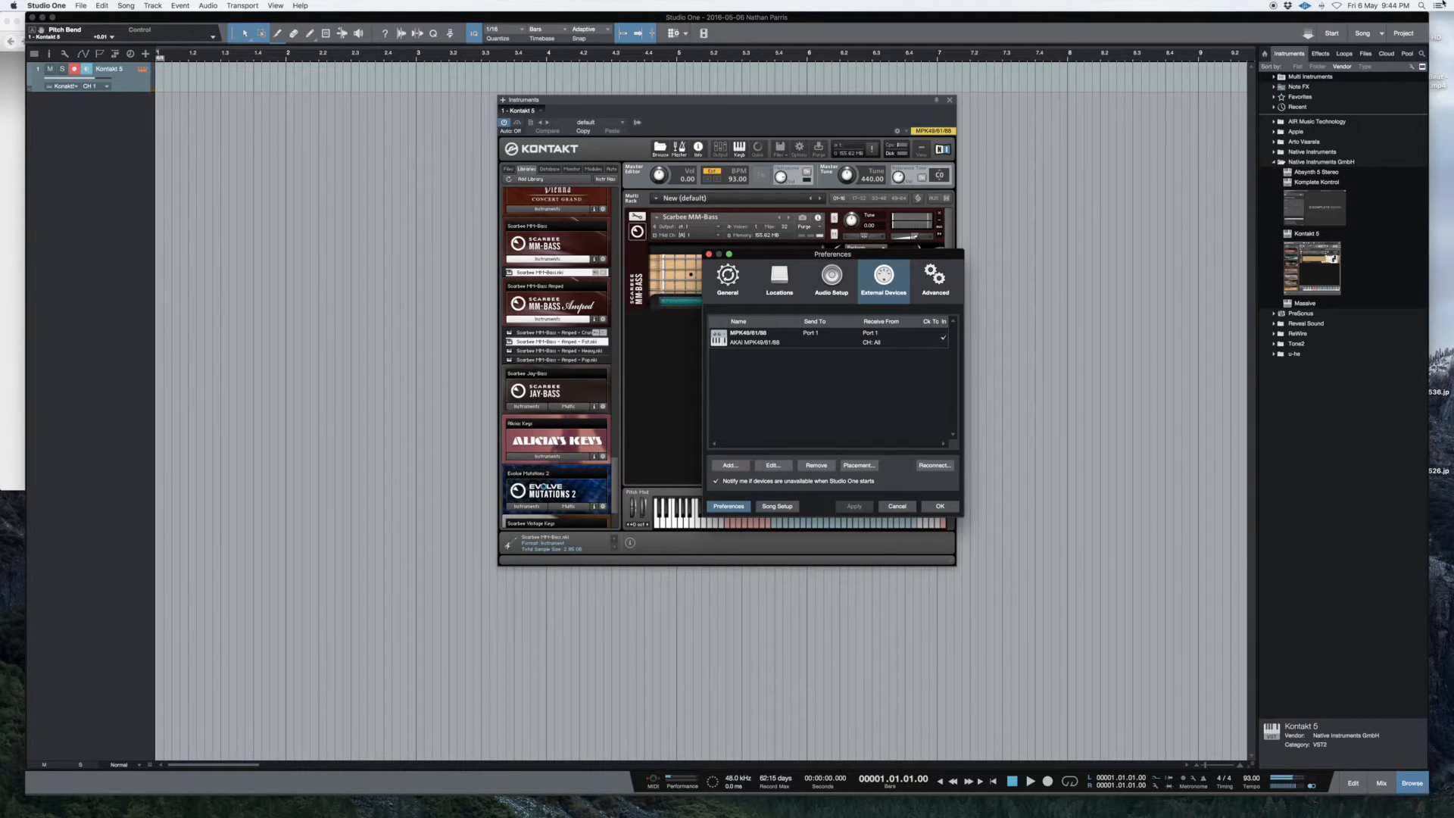
Move Preferences aside, reopen the MPK49/61/88 device settings and confirm the cleared filters.
left_click_drag(831, 253, 425, 234)
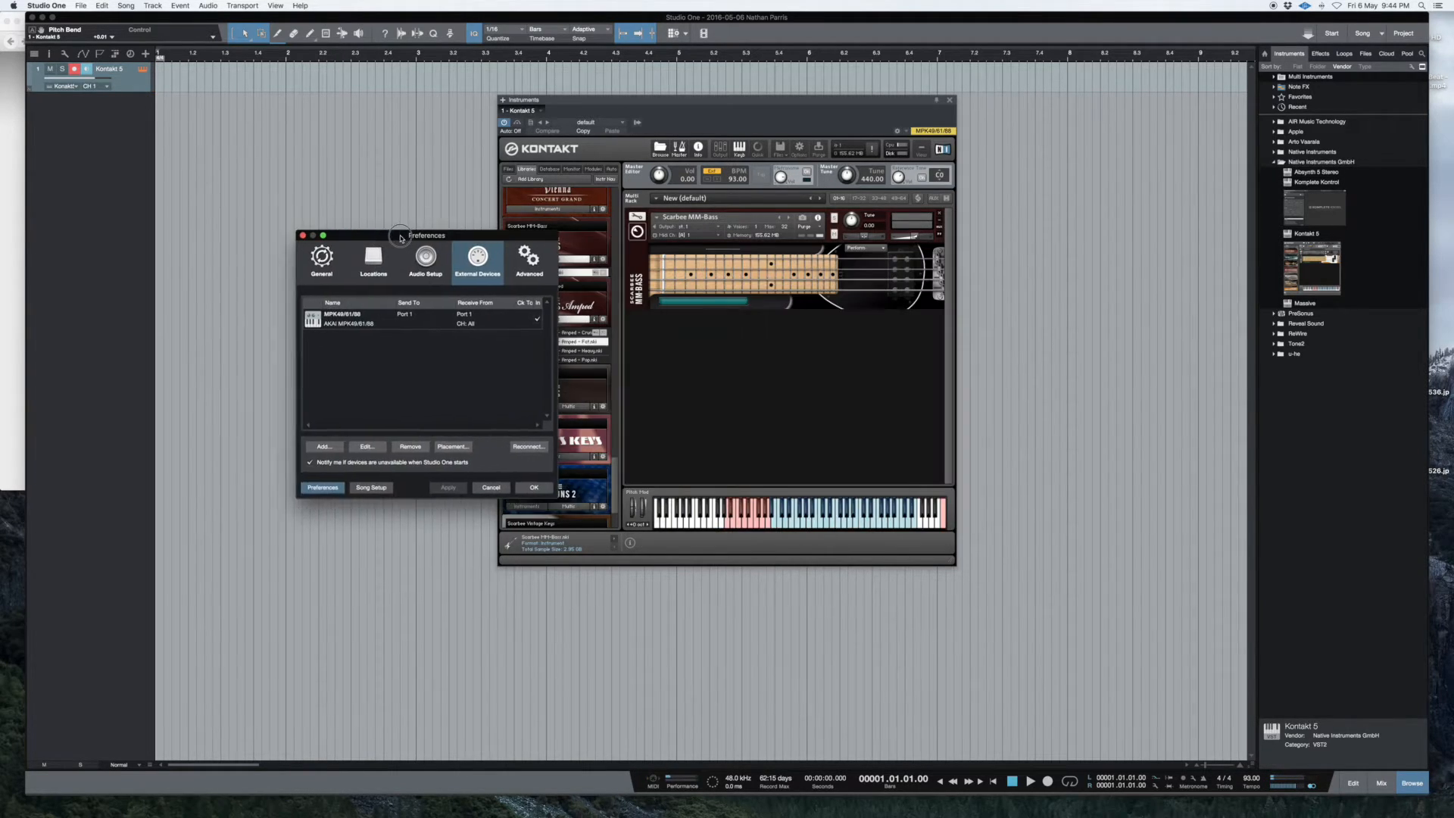
left_click(365, 447)
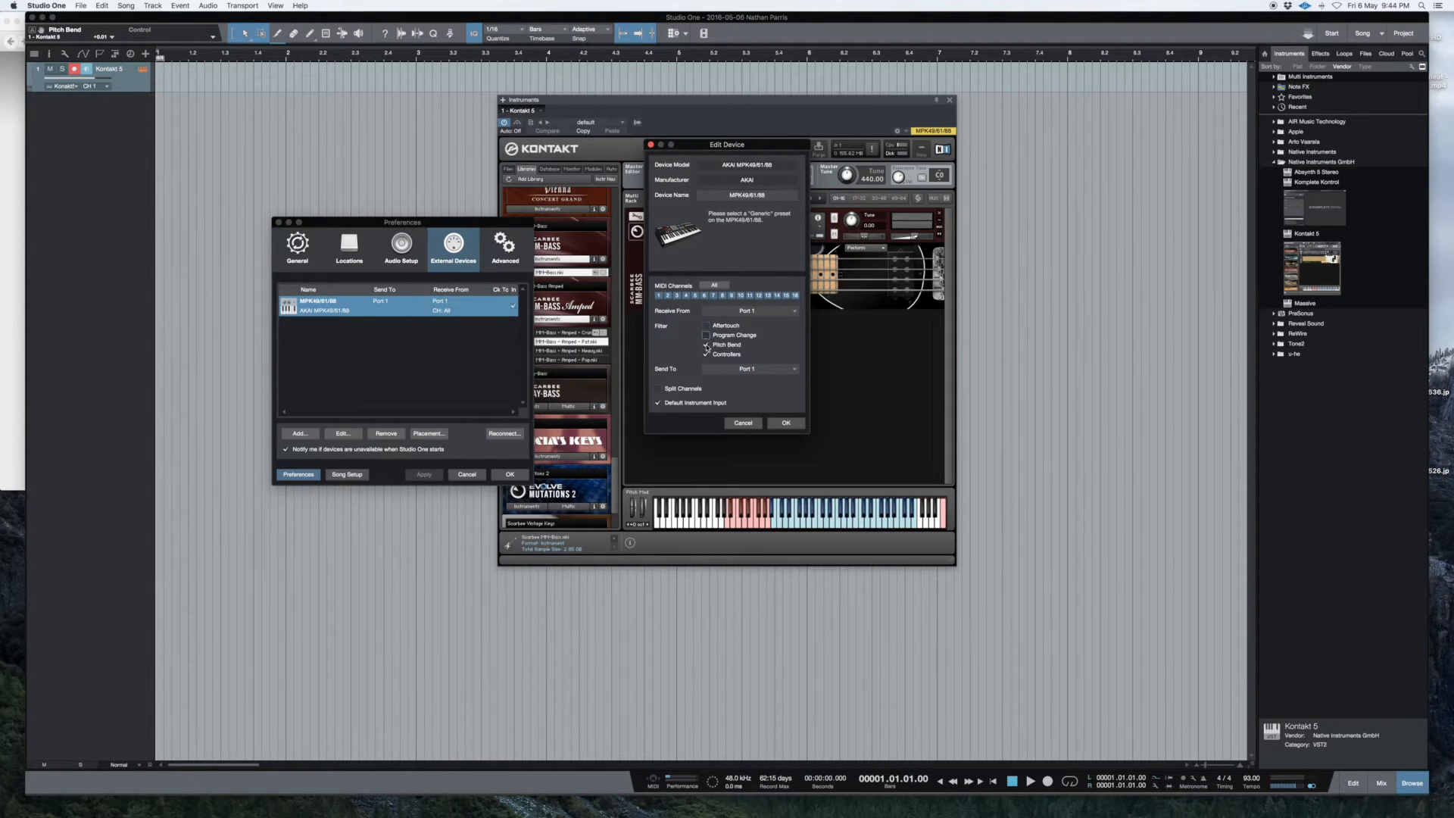
left_click(785, 422)
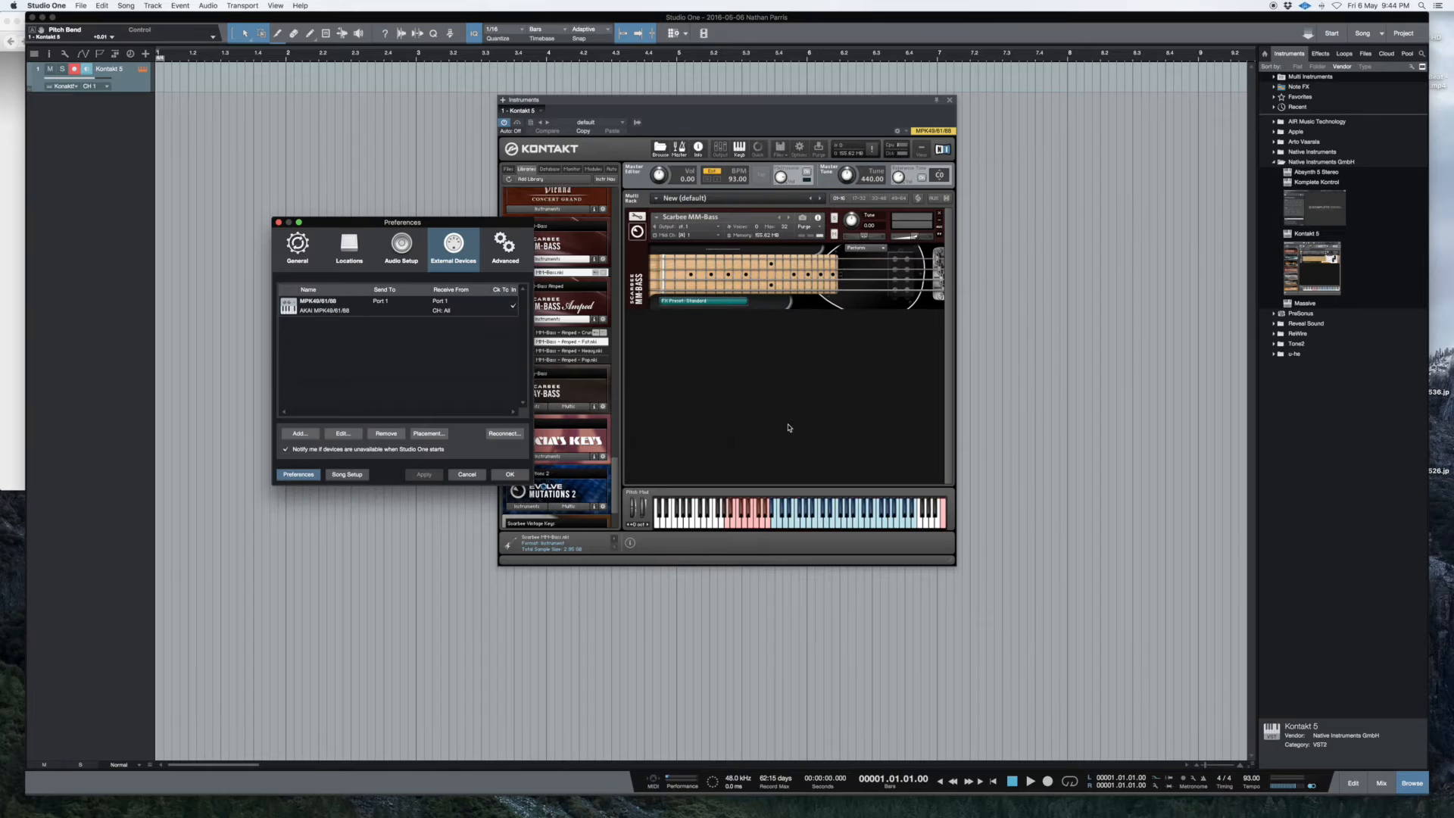